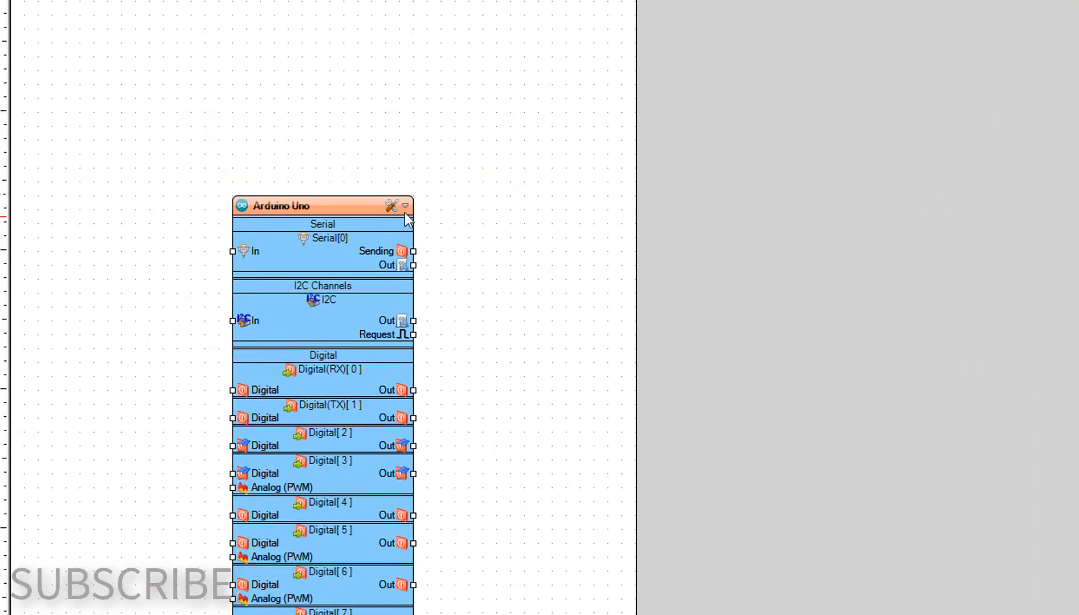
- Choose Arduino Uno as the board type in the BoardType dialog
left_click(391, 206)
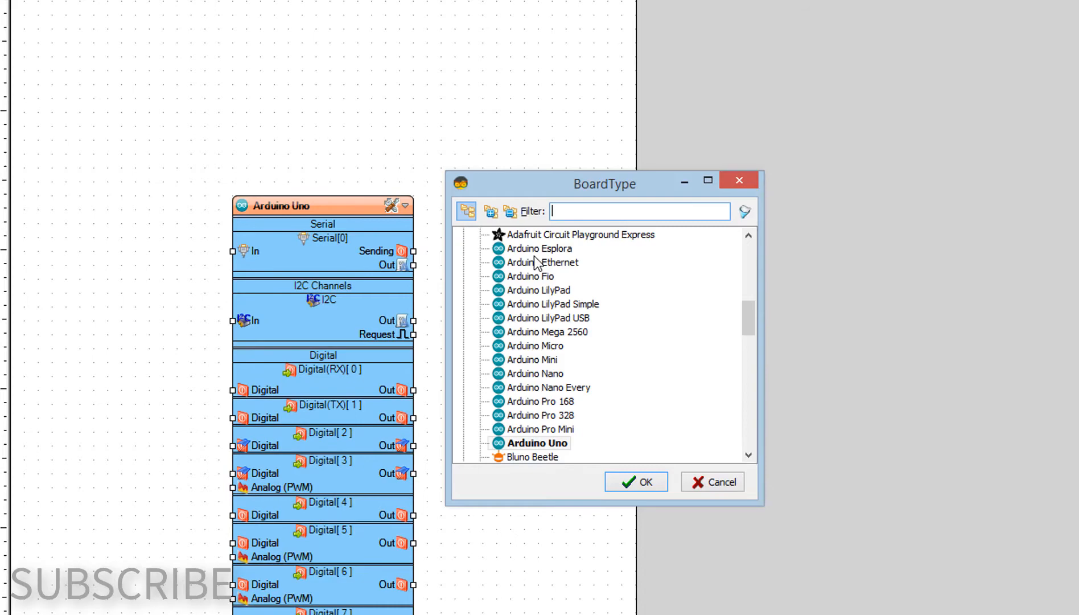
left_click(539, 444)
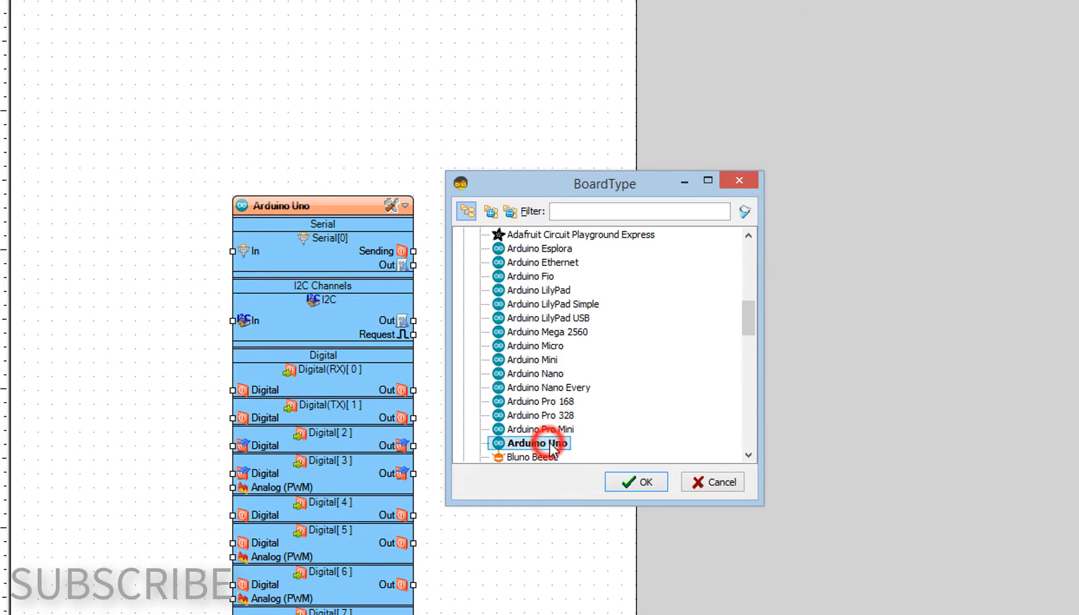
left_click(635, 481)
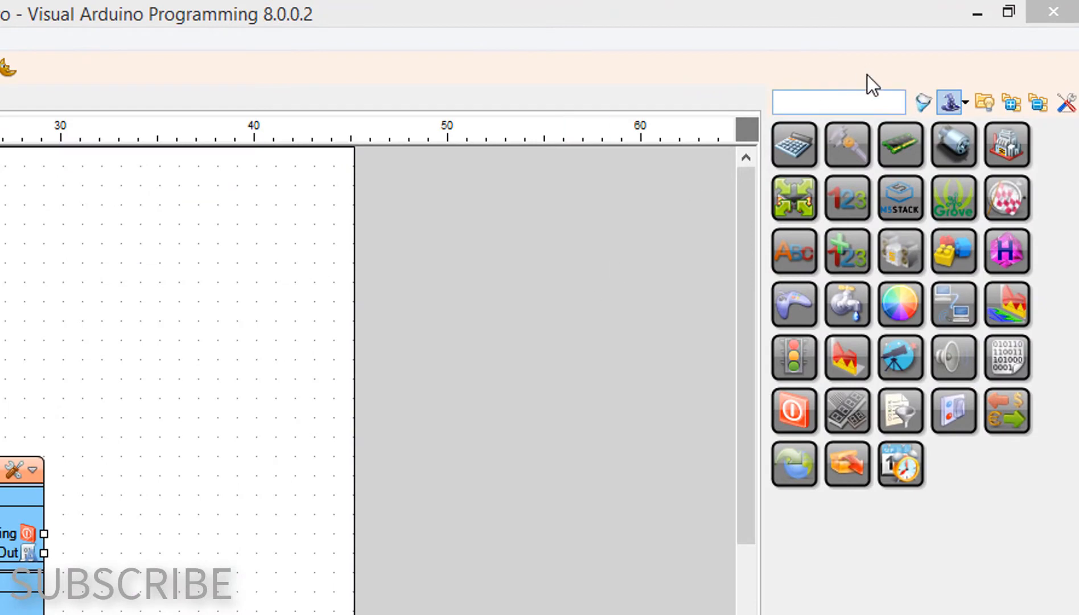
- Search for COUNTER and OLED, placing a Counter and an I2C OLED display on the canvas
type("c")
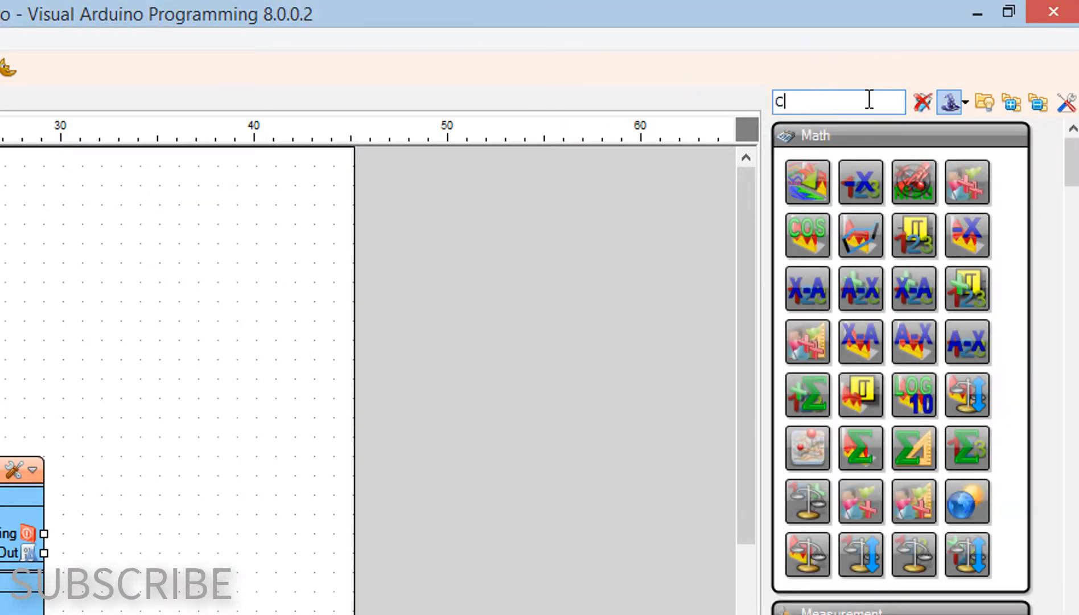
type("OUNTER")
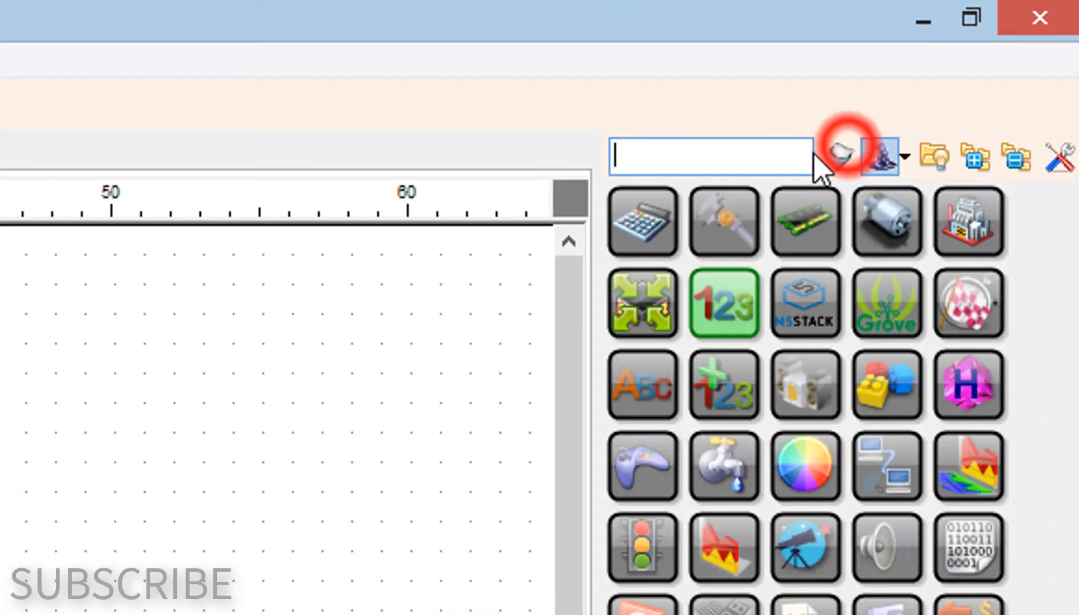
type("OLED")
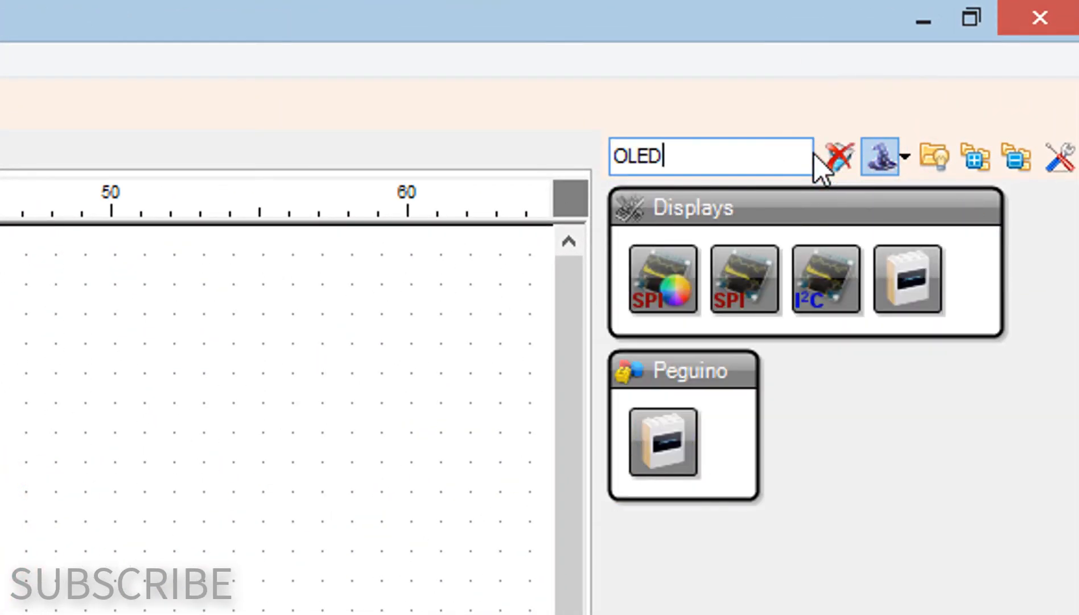
mouse_move(828, 279)
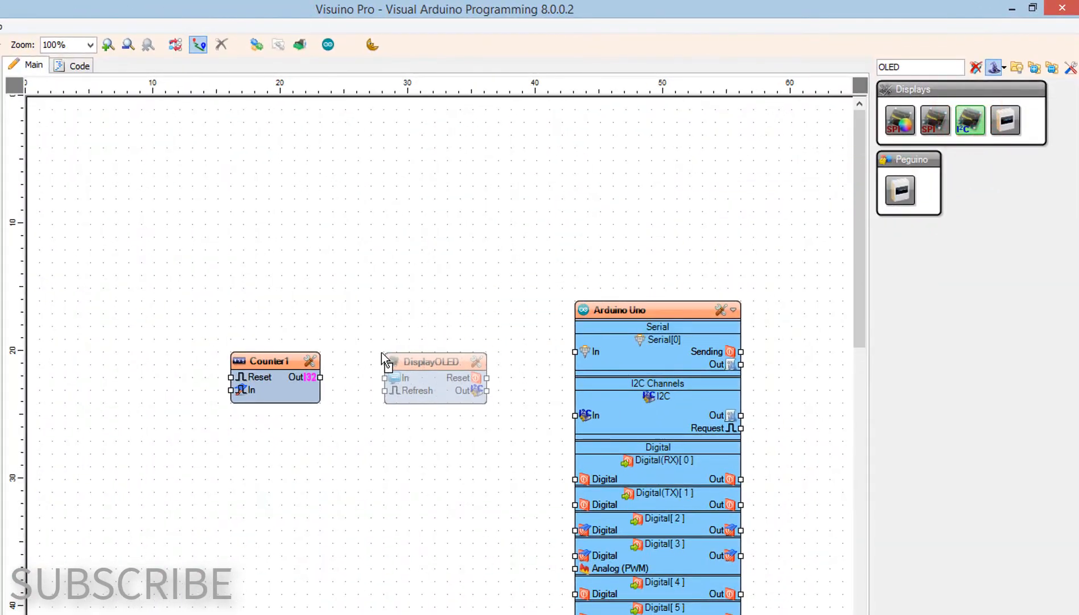
left_click(430, 361)
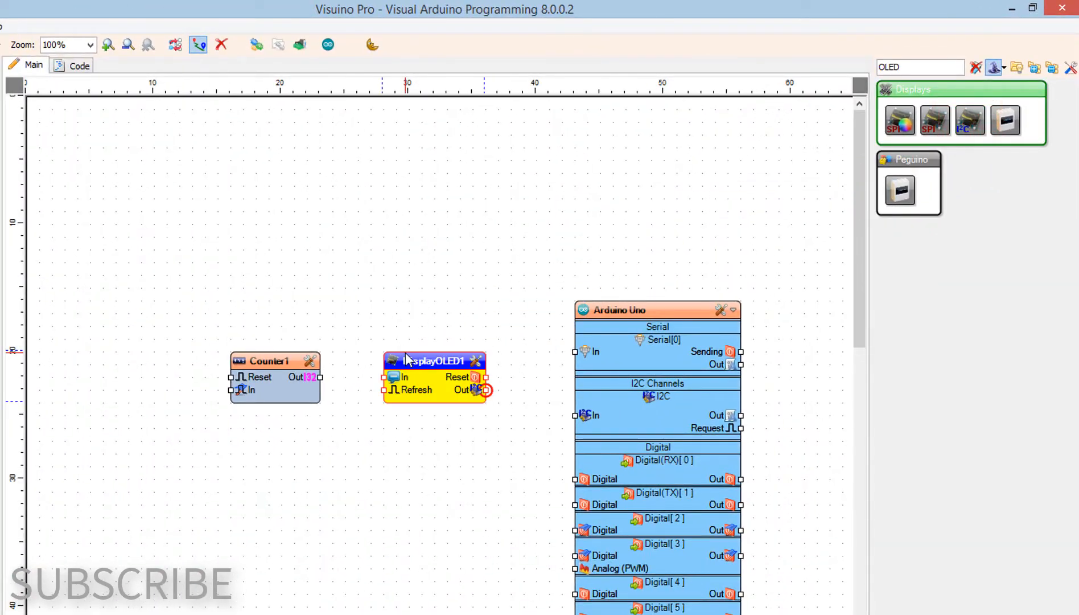
left_click(434, 391)
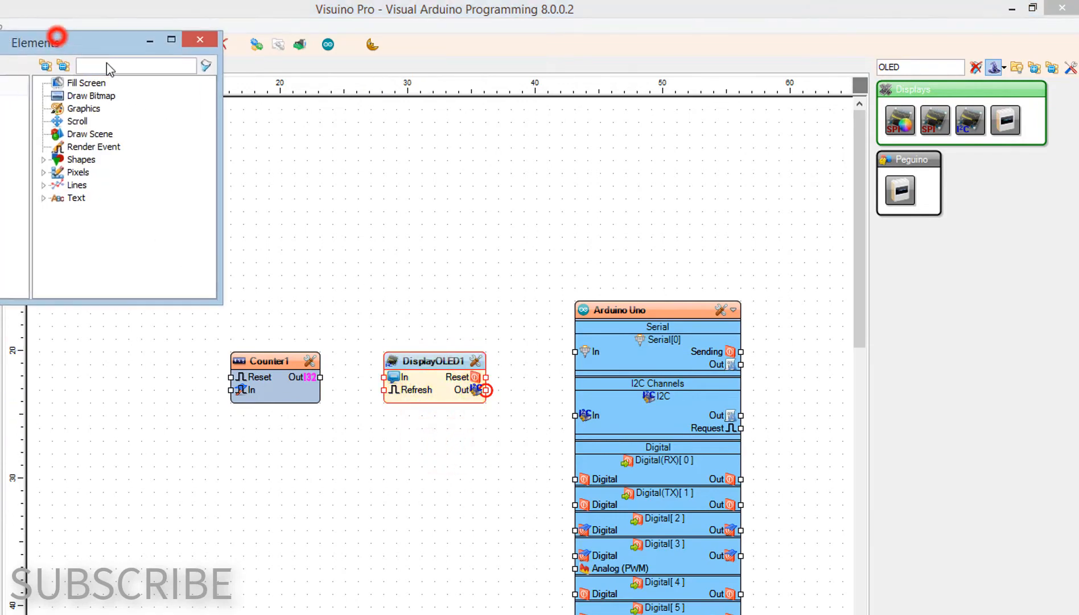
- Add a Draw Text element to the OLED display with size 2 and text 'STEPS'
left_click(638, 364)
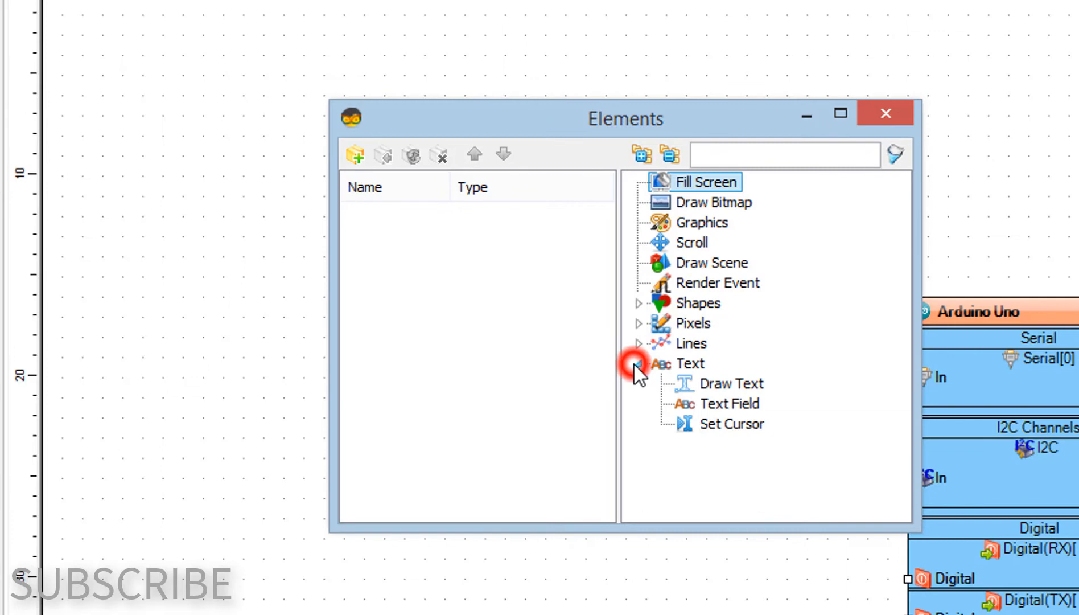
left_click(733, 384)
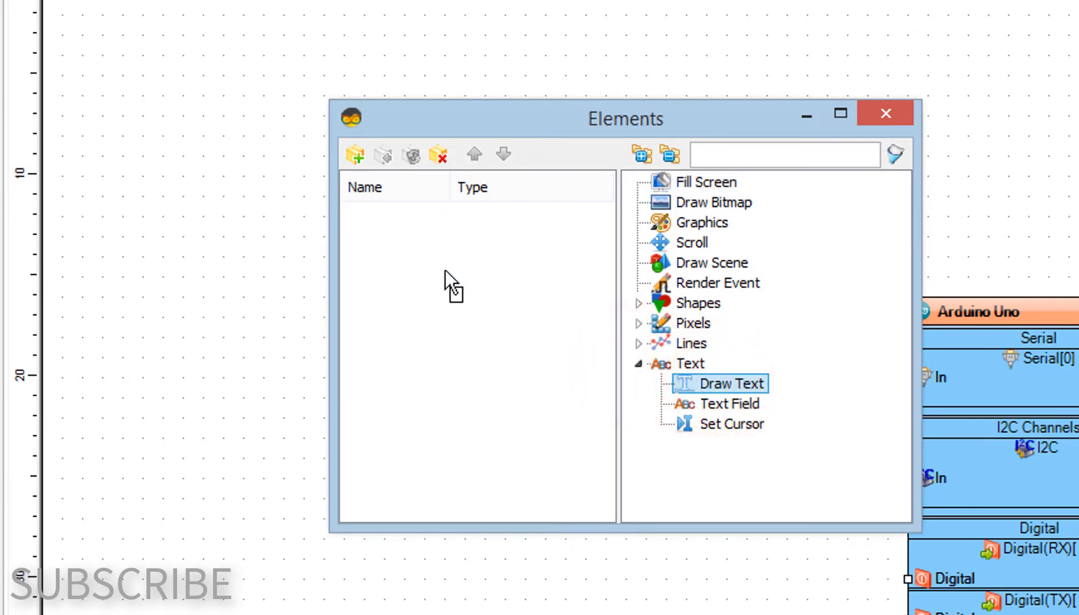
double_click(728, 383)
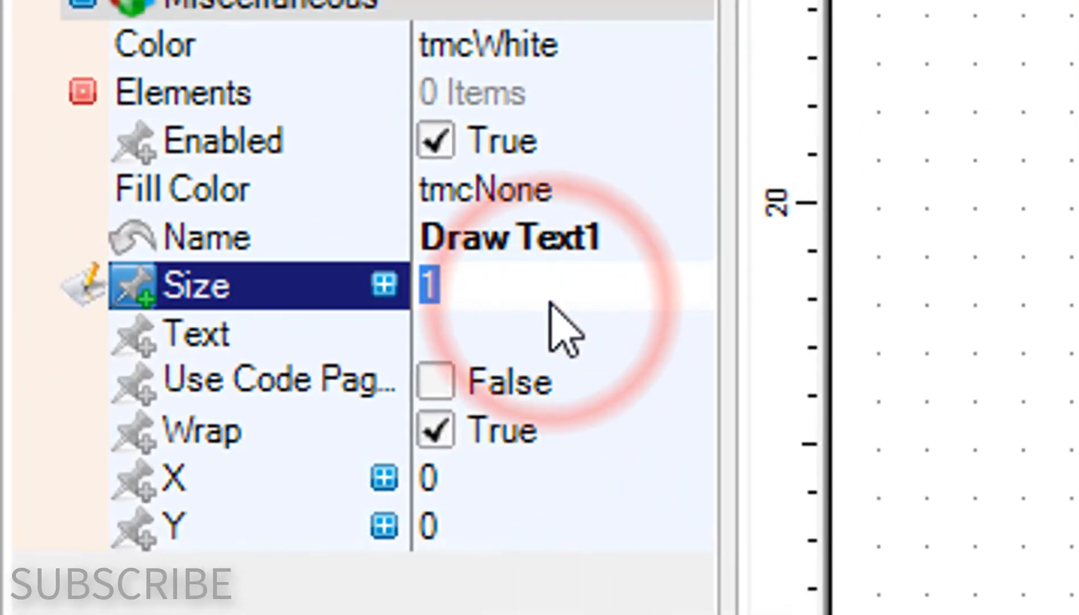
type("2")
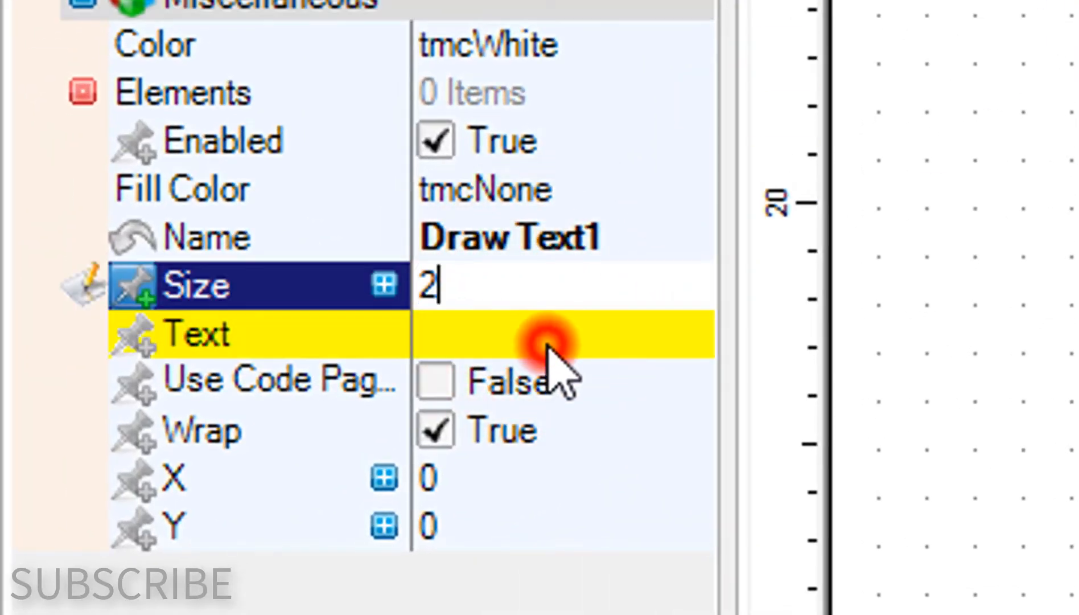
type("ST")
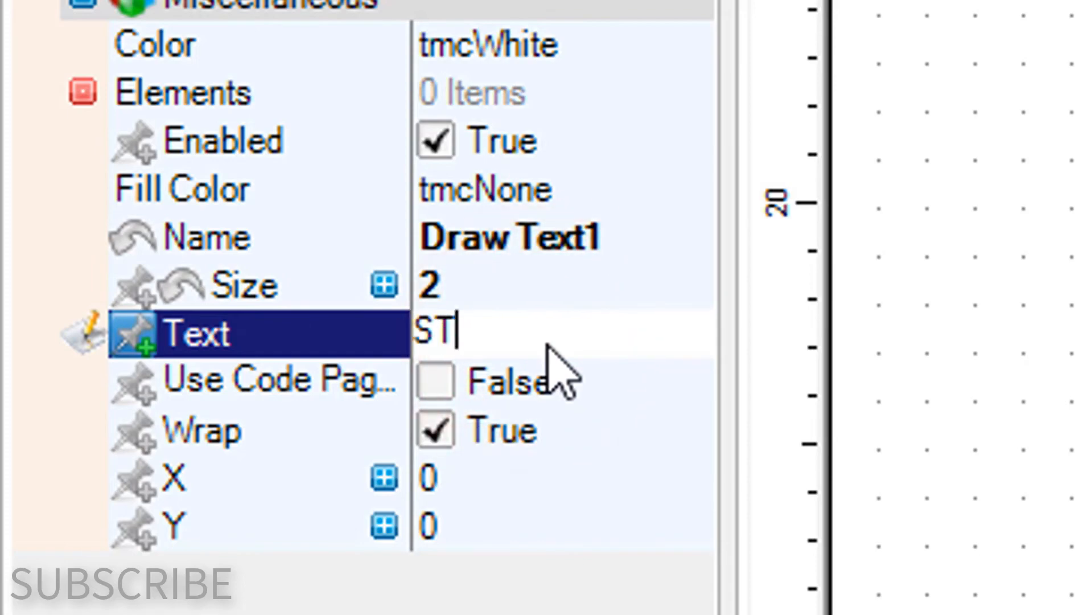
type("EPS")
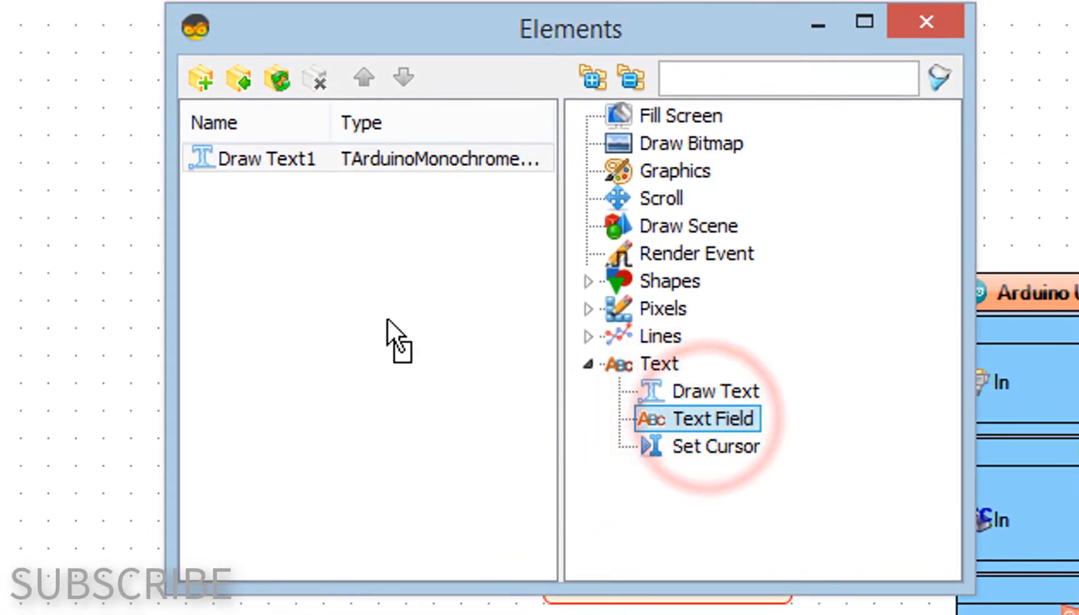
- Add a size-2 Text Field element at Y 40, then close the Elements editor
double_click(717, 418)
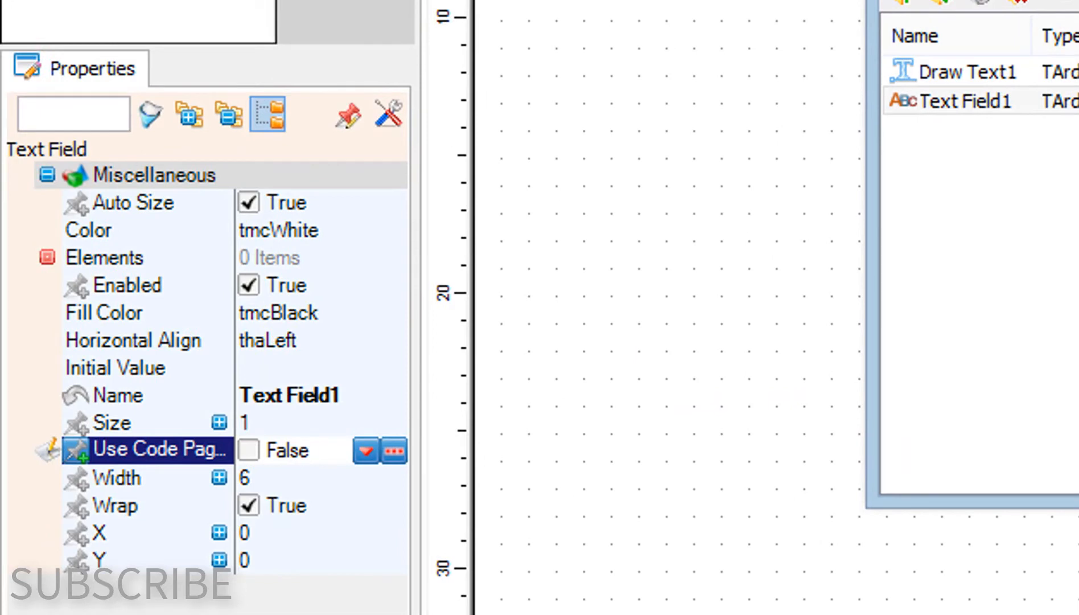
left_click(110, 422)
type("2")
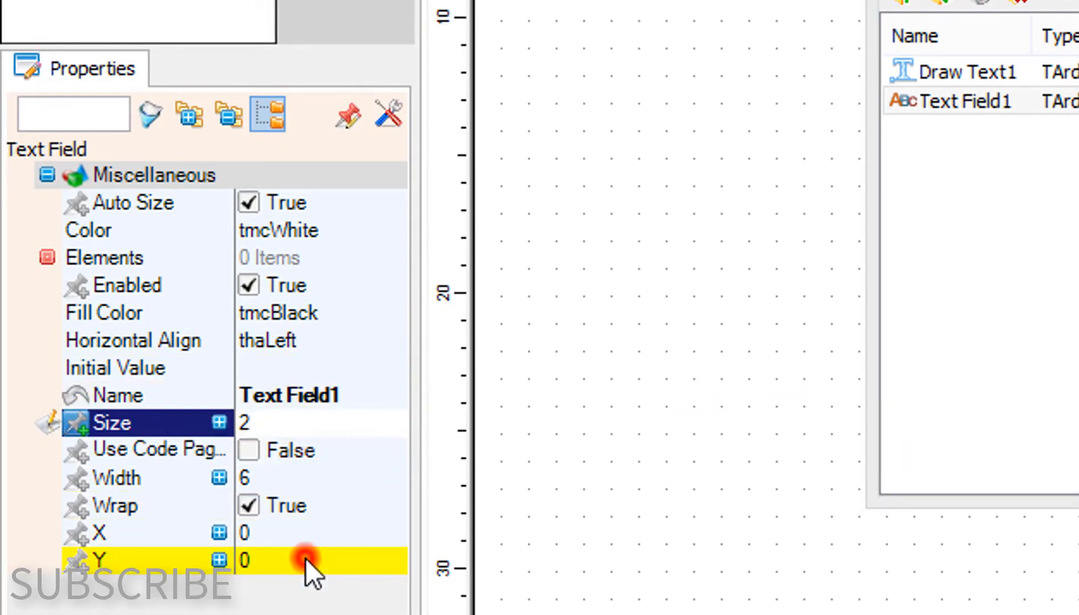
type("40")
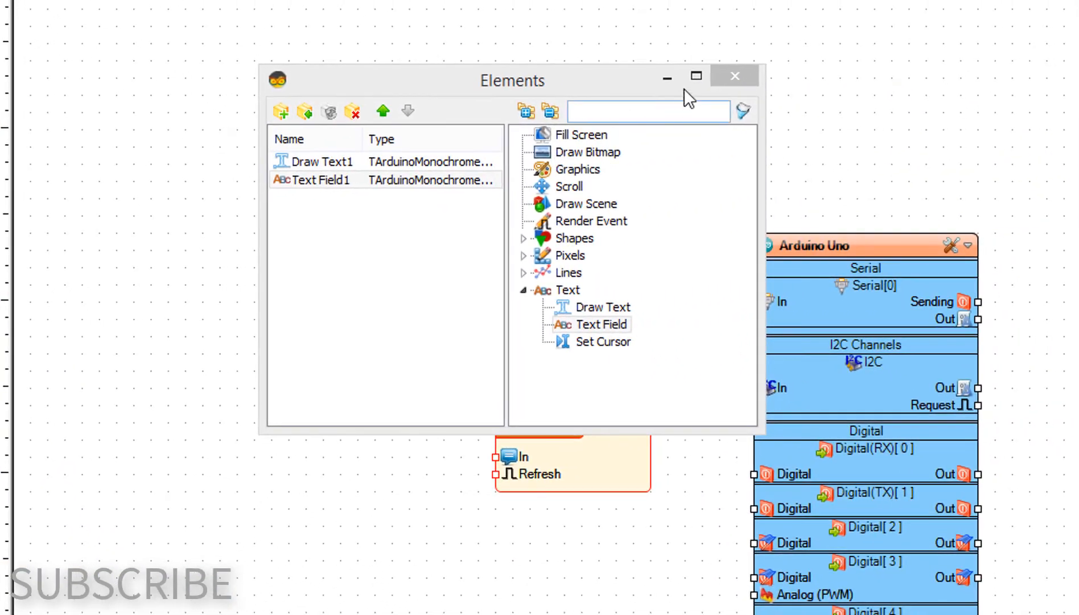
left_click(734, 75)
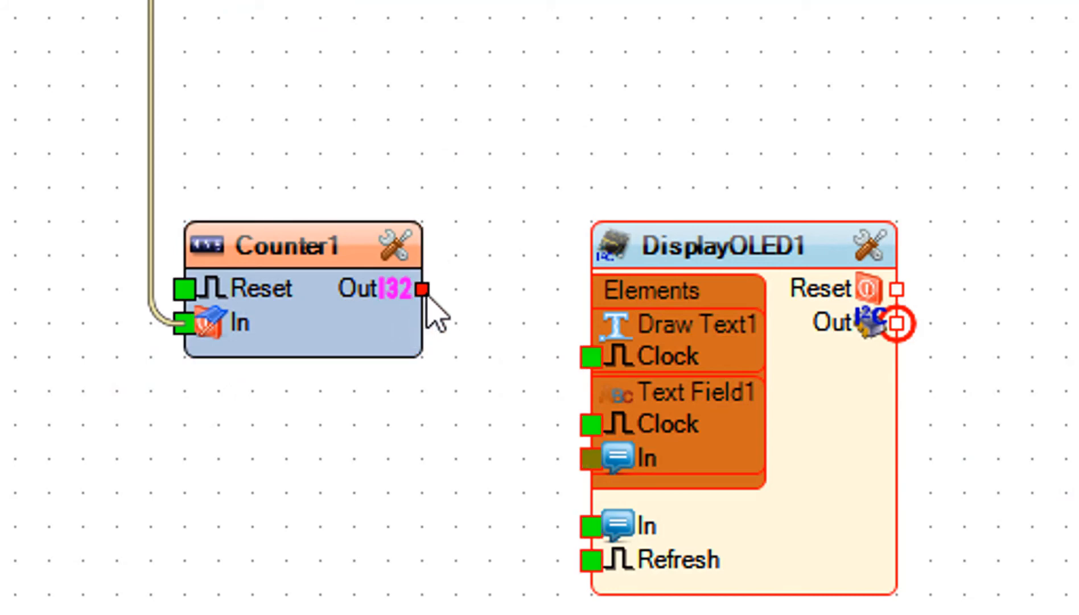
- Connect Counter1 Out to Text Field1 In and DisplayOLED1 Out to the Arduino I2C In
left_click_drag(421, 290, 527, 403)
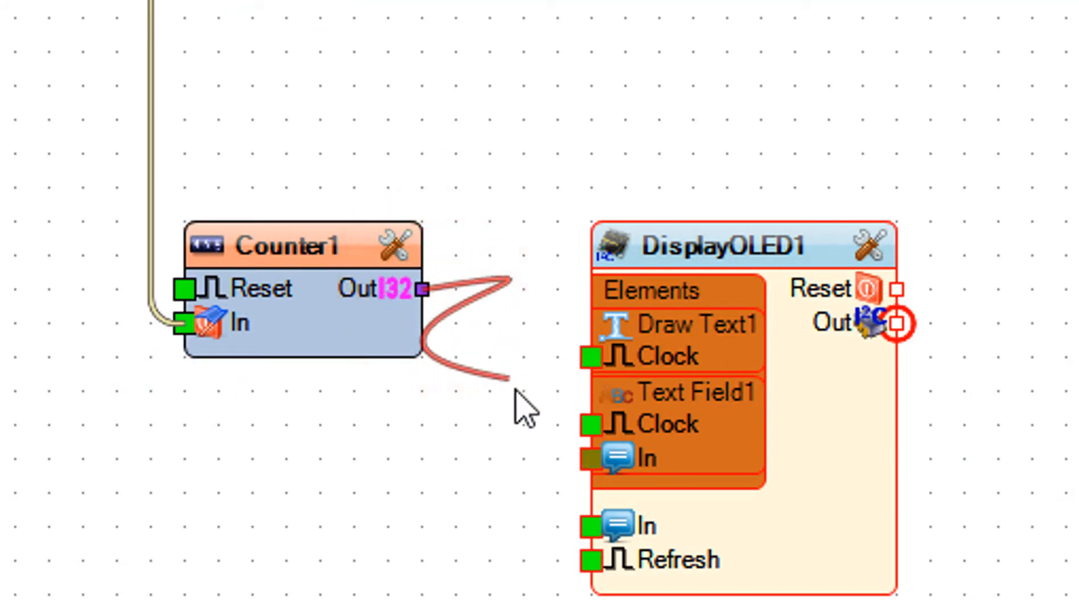
left_click_drag(423, 288, 590, 460)
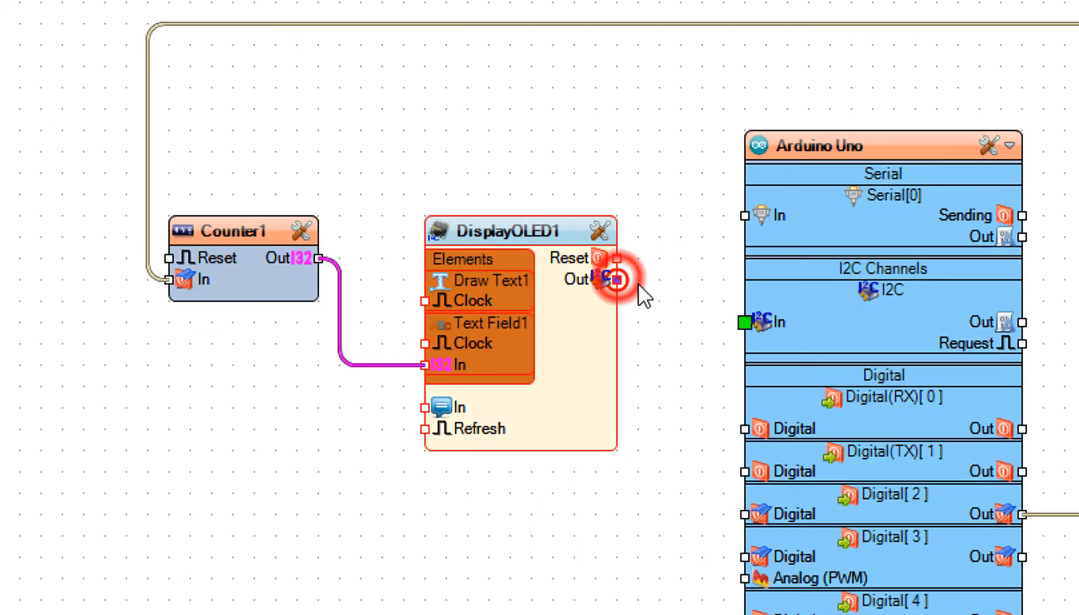
left_click_drag(616, 281, 747, 323)
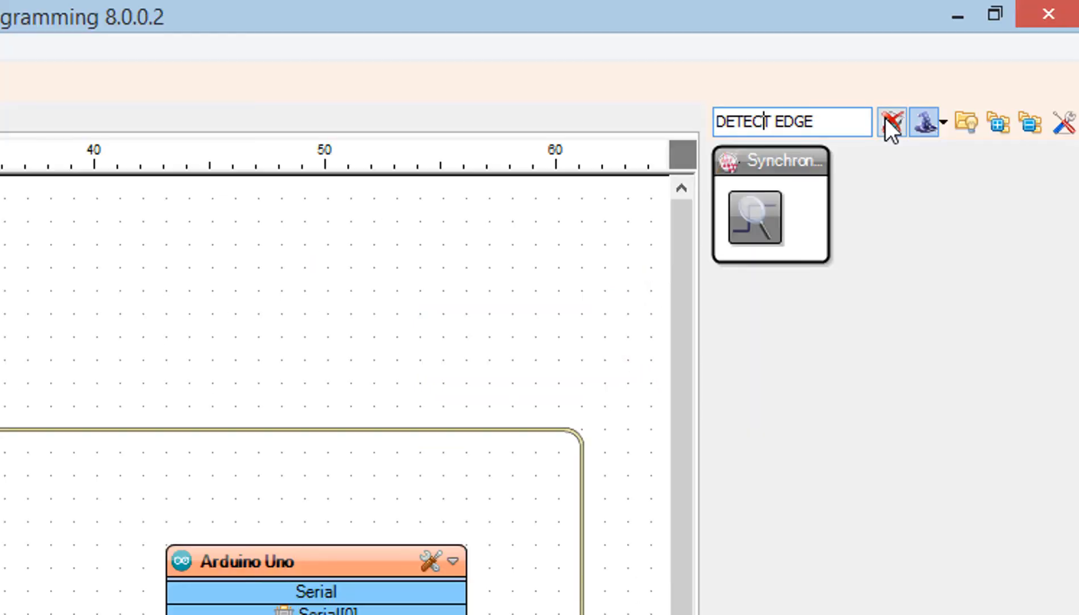
mouse_move(757, 214)
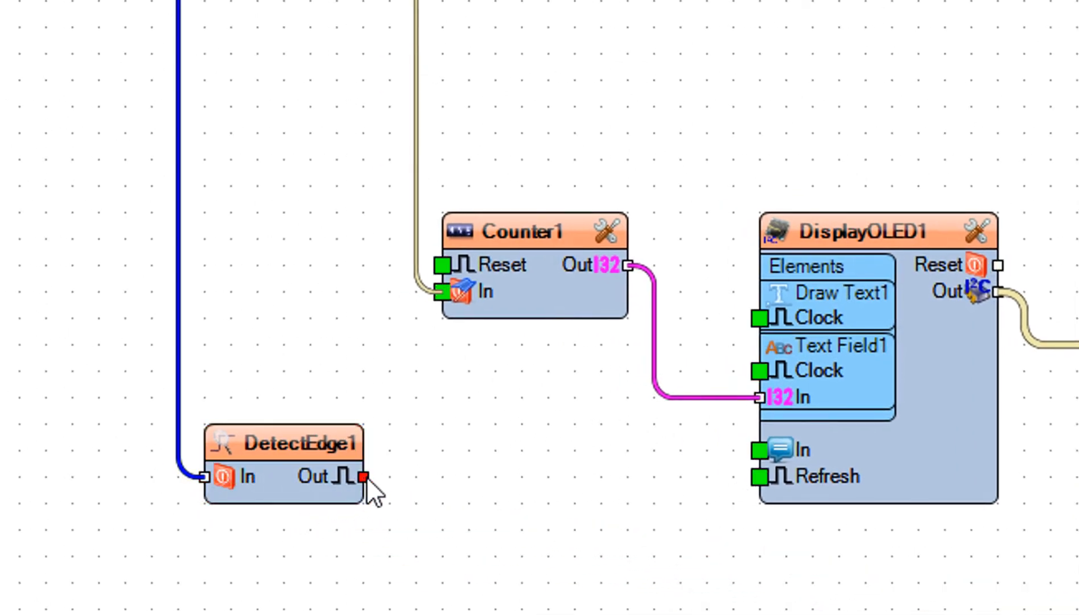
- Connect DetectEdge1 Out to Counter1 Reset and show the Arduino Uno build settings
left_click_drag(362, 477, 444, 266)
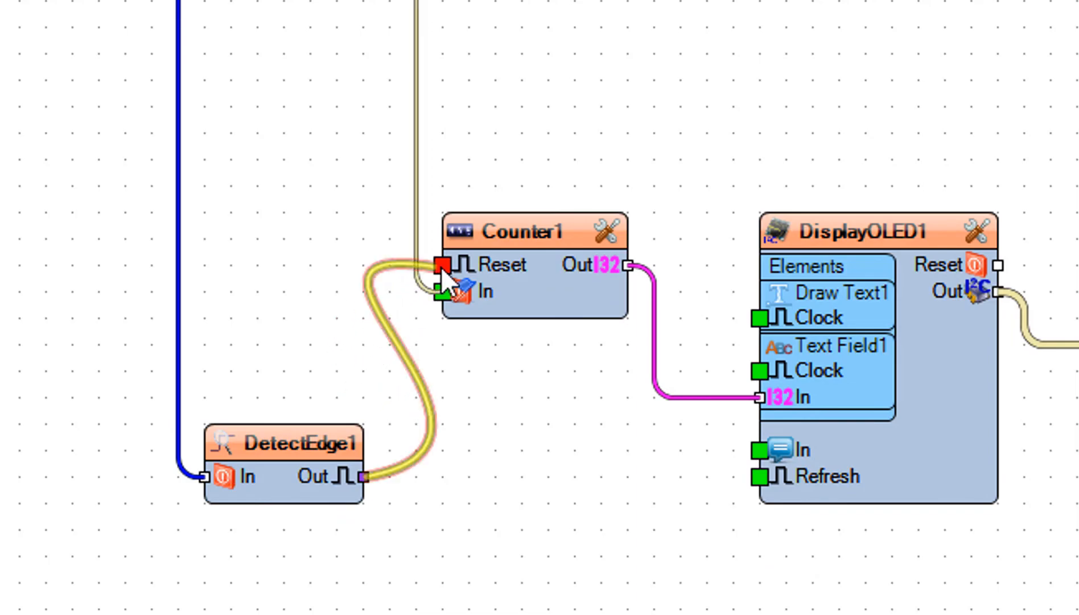
left_click(175, 85)
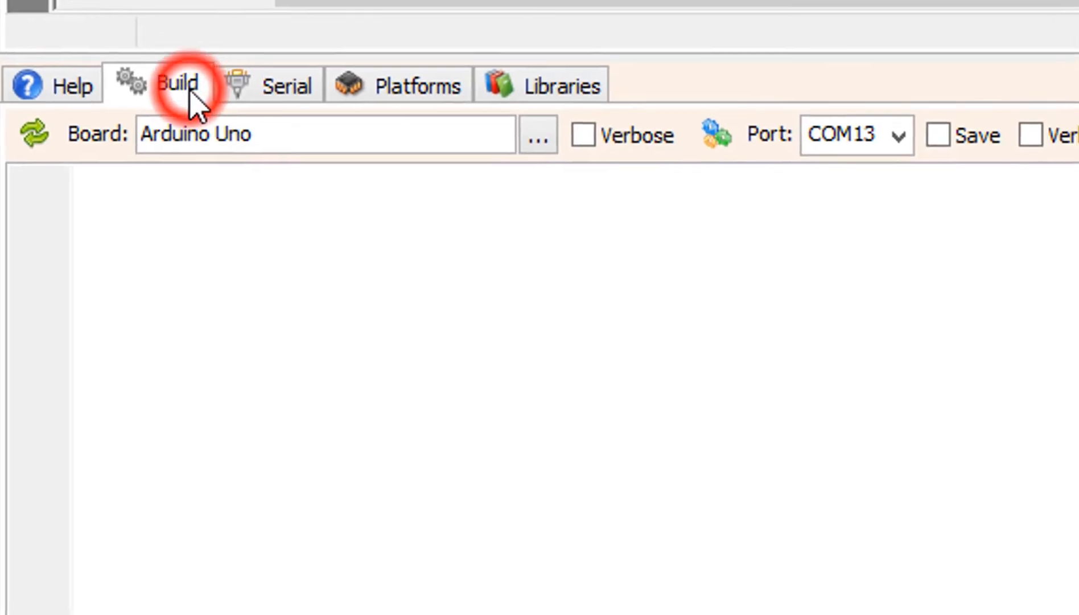